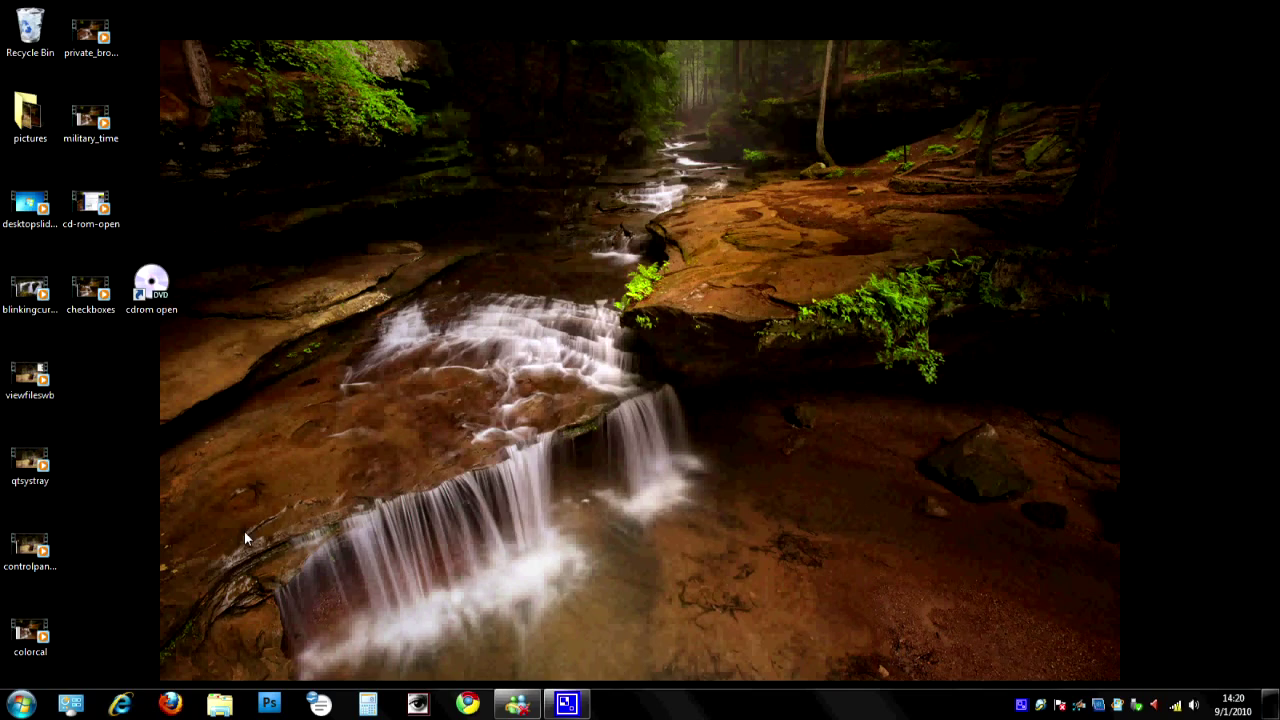
pyautogui.moveTo(82, 669)
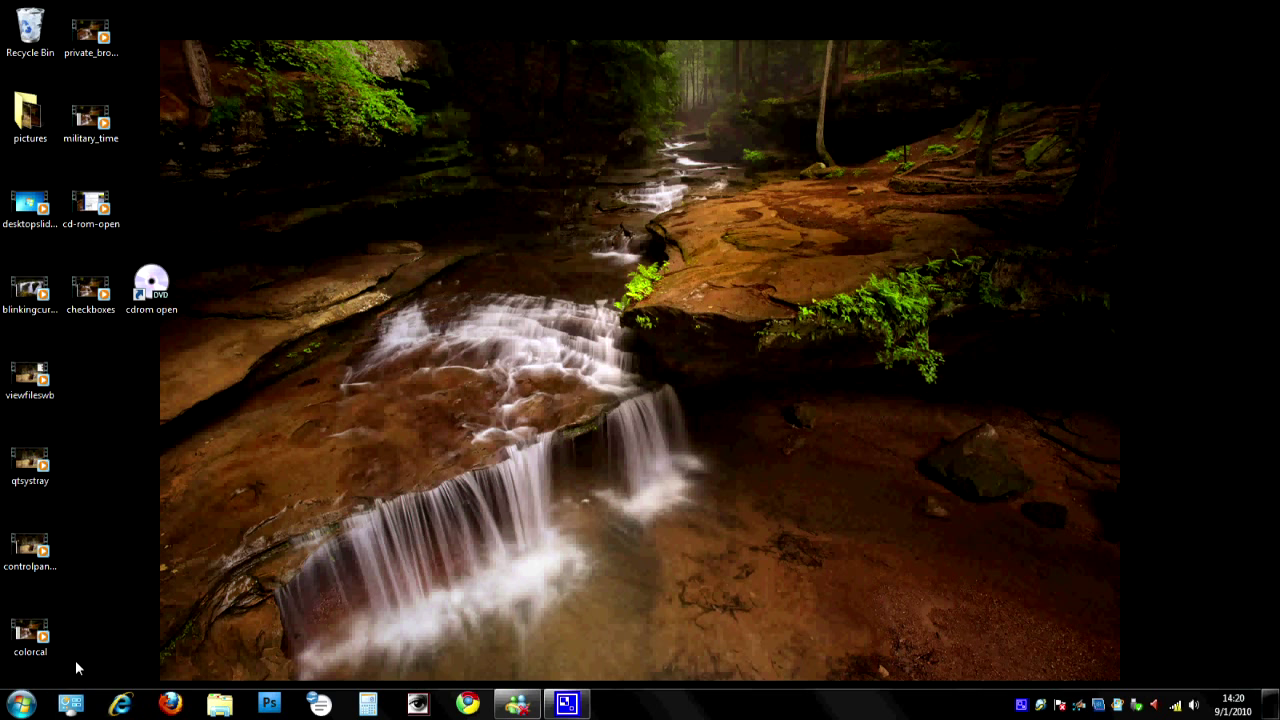
# Step: Open the Computer window from the Start menu
pyautogui.click(18, 700)
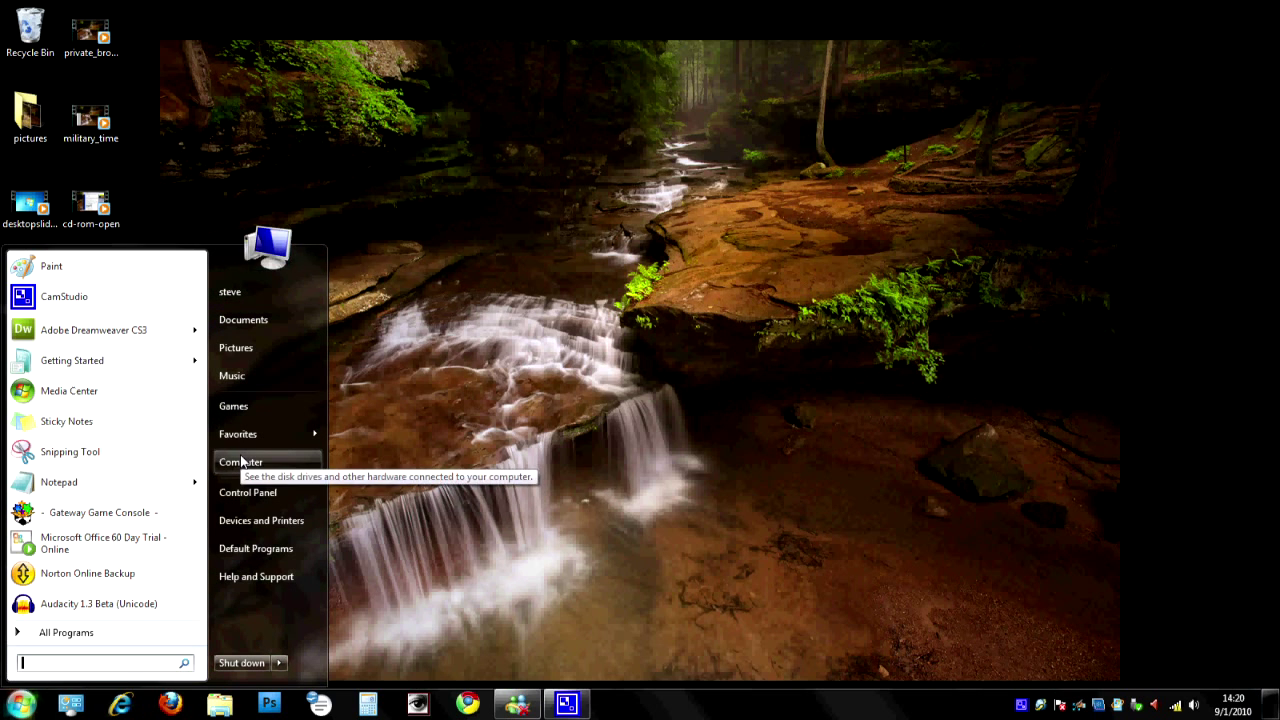
pyautogui.click(240, 462)
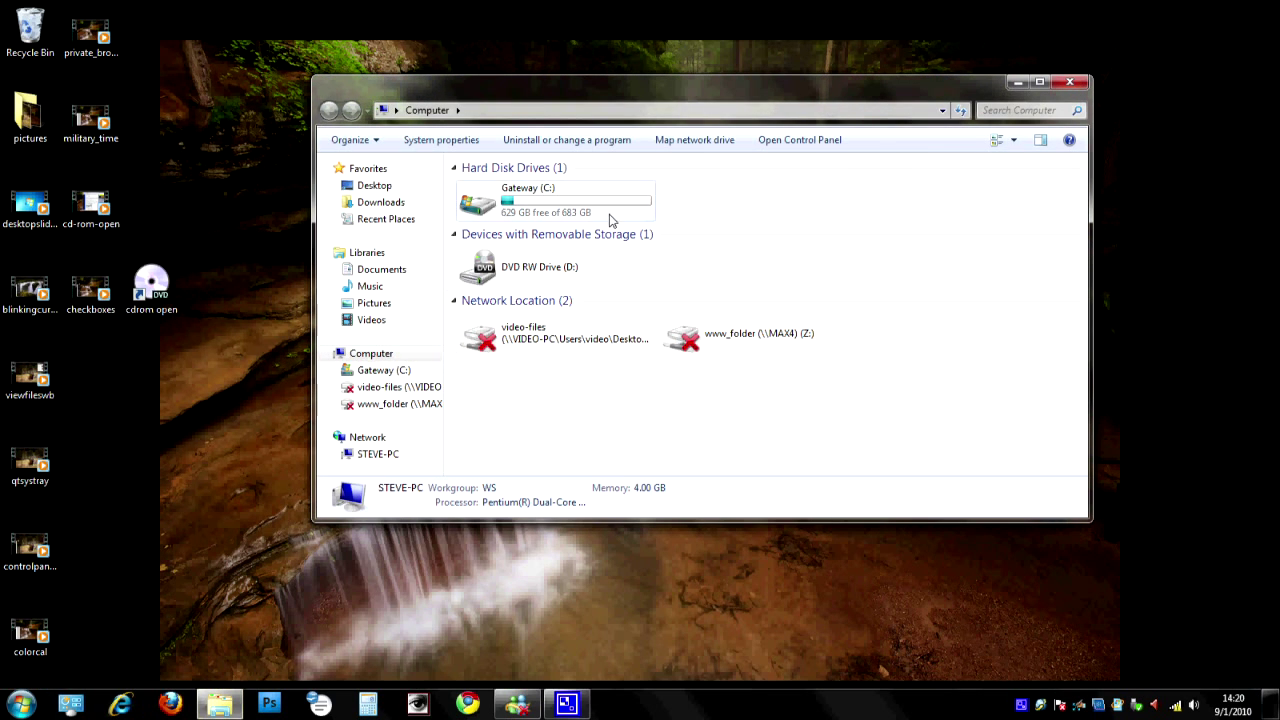
# Step: Open the Gateway (C:) drive and expand the Organize menu
pyautogui.doubleClick(526, 200)
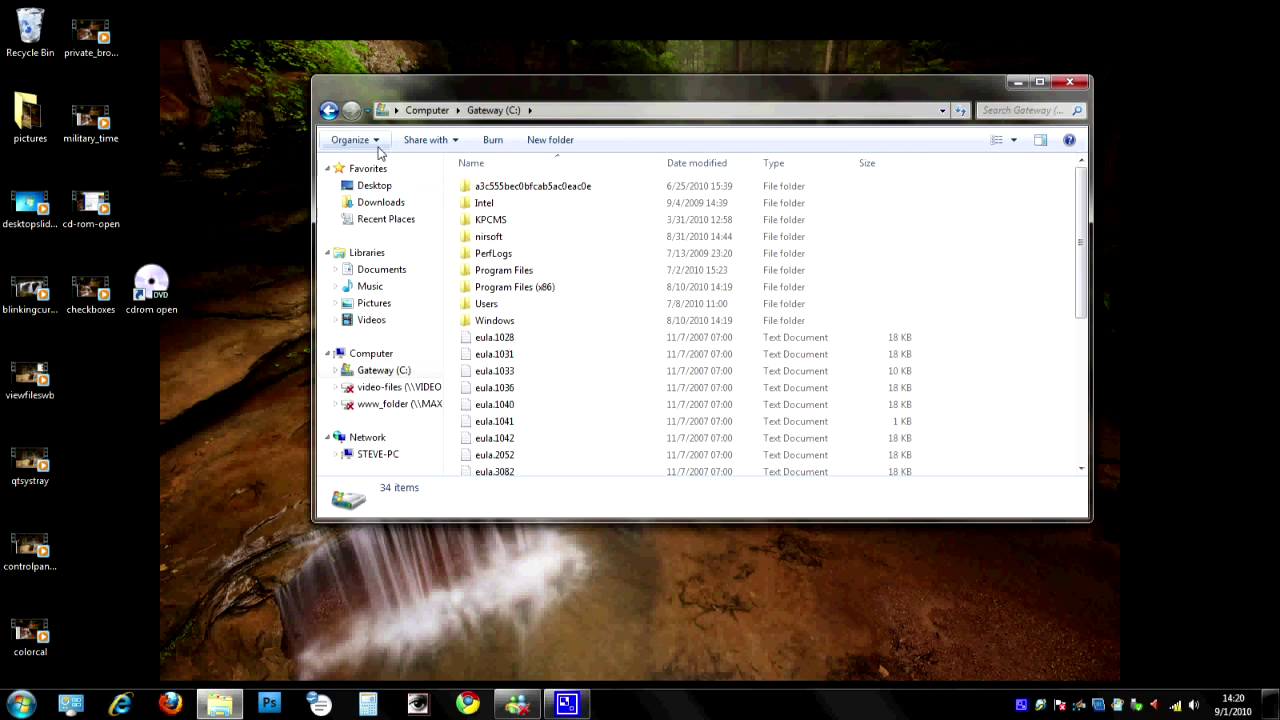
pyautogui.click(351, 139)
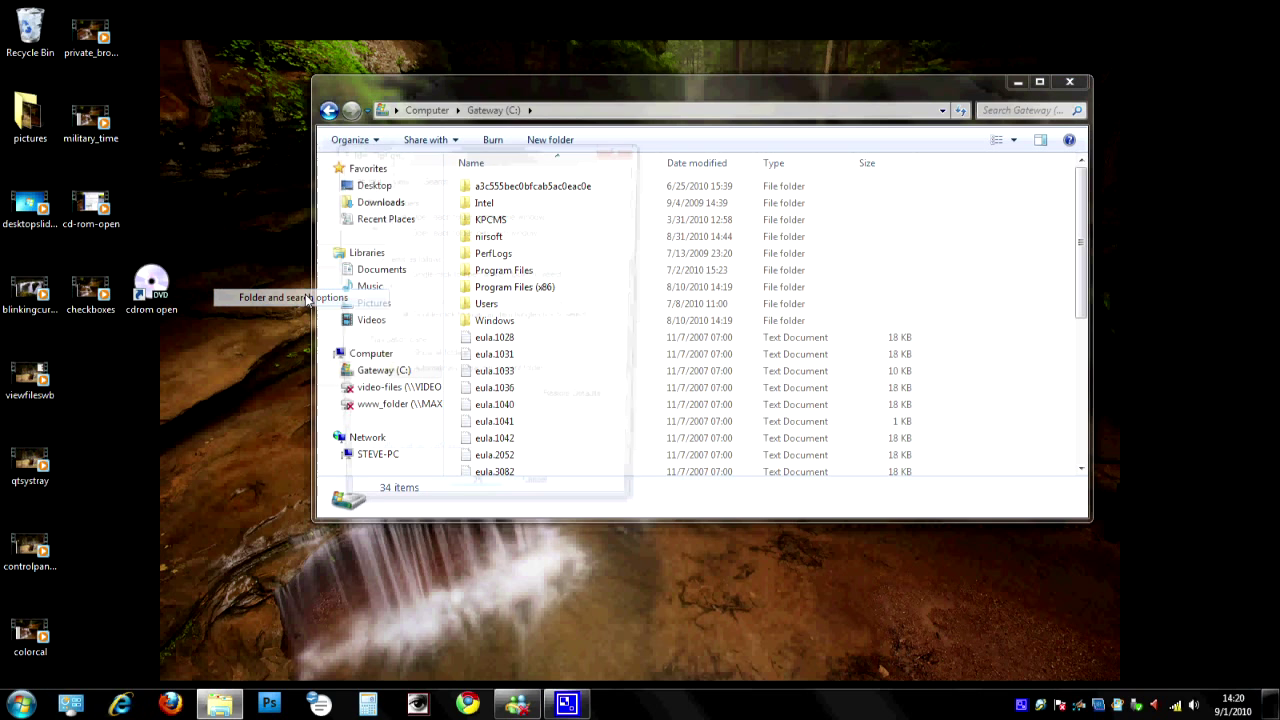
# Step: Apply single-click opening with hover-only underlines in Folder and search options
pyautogui.click(293, 297)
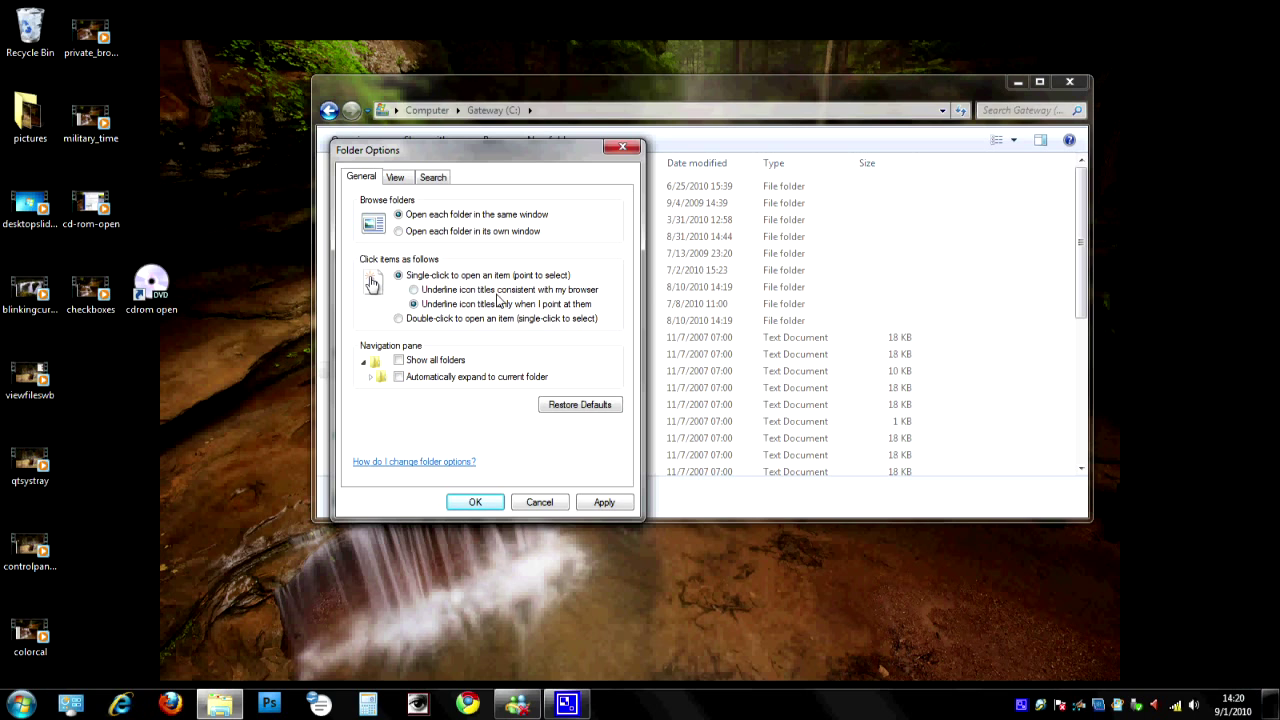
pyautogui.moveTo(459, 318)
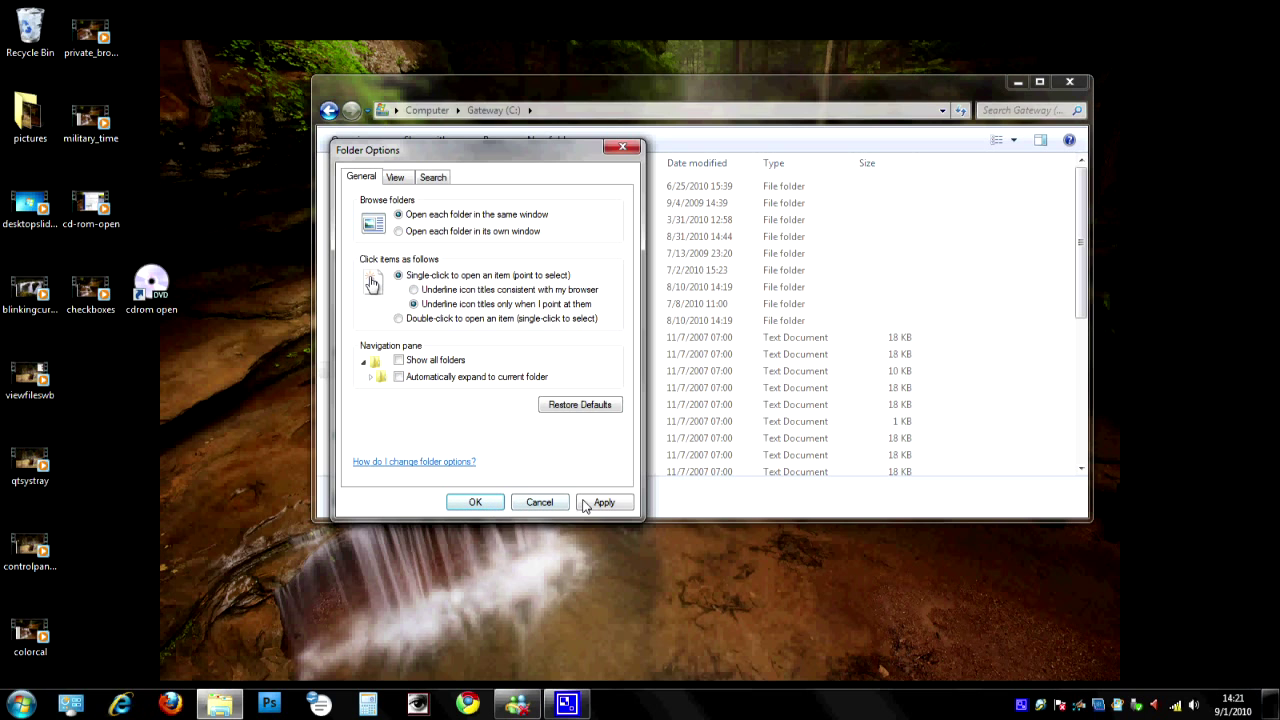
pyautogui.click(474, 502)
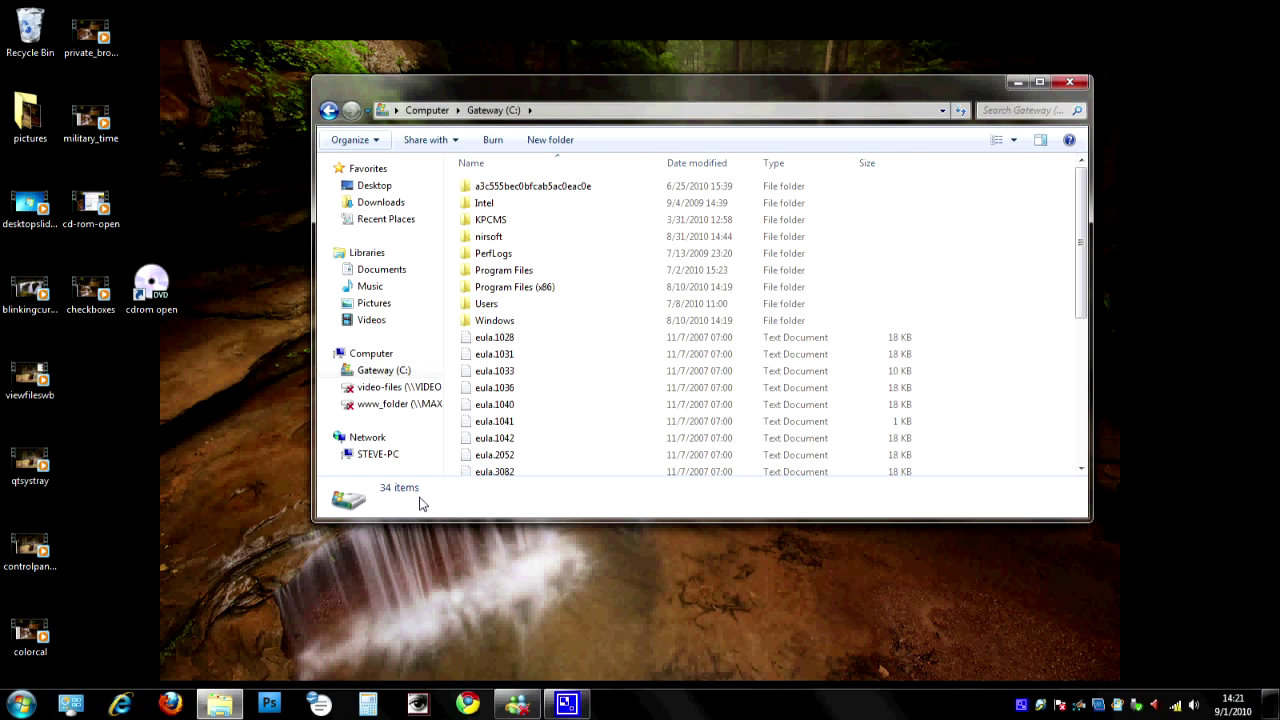
pyautogui.moveTo(204, 408)
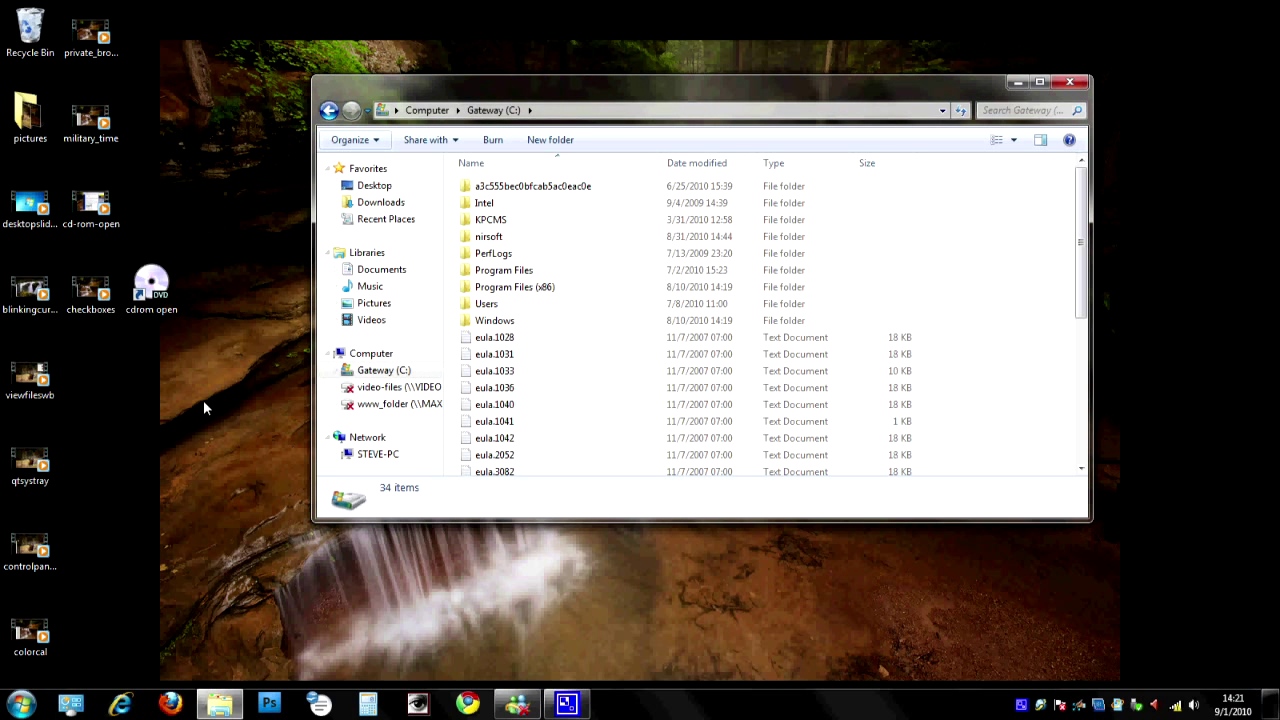
pyautogui.moveTo(197, 400)
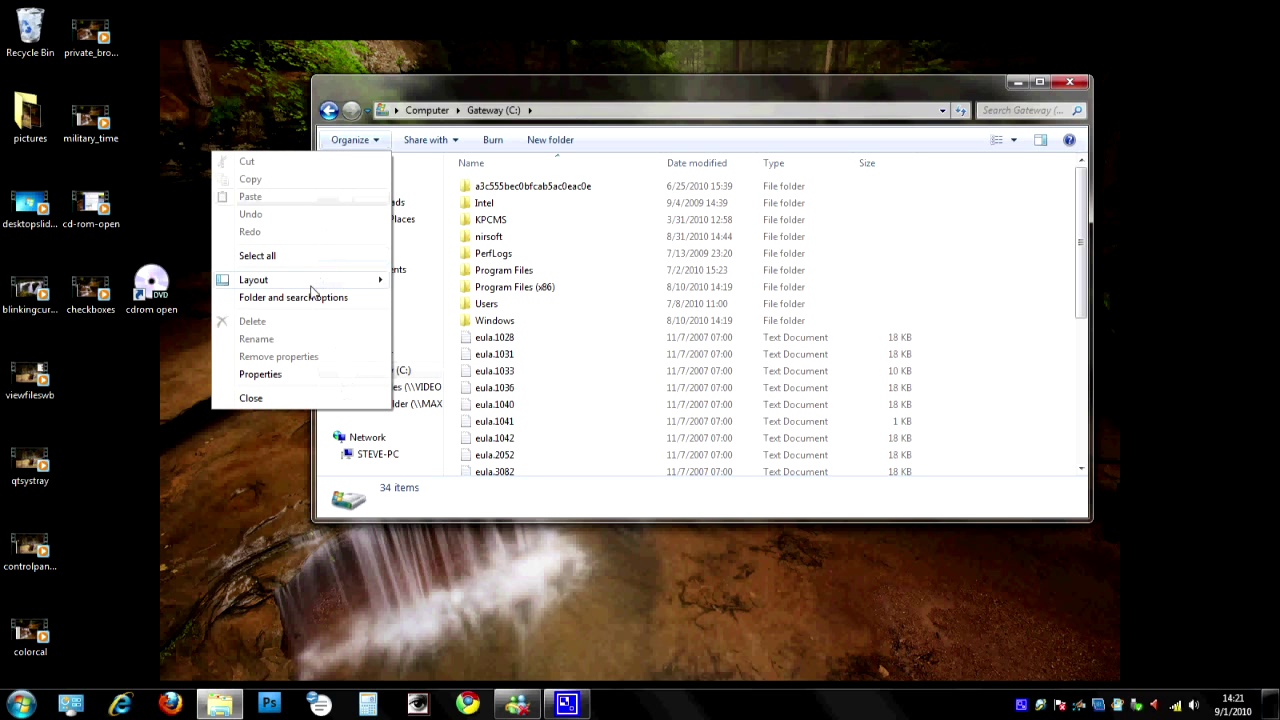
# Step: Reopen Folder Options and reselect single-click with titles underlined only on hover
pyautogui.click(293, 297)
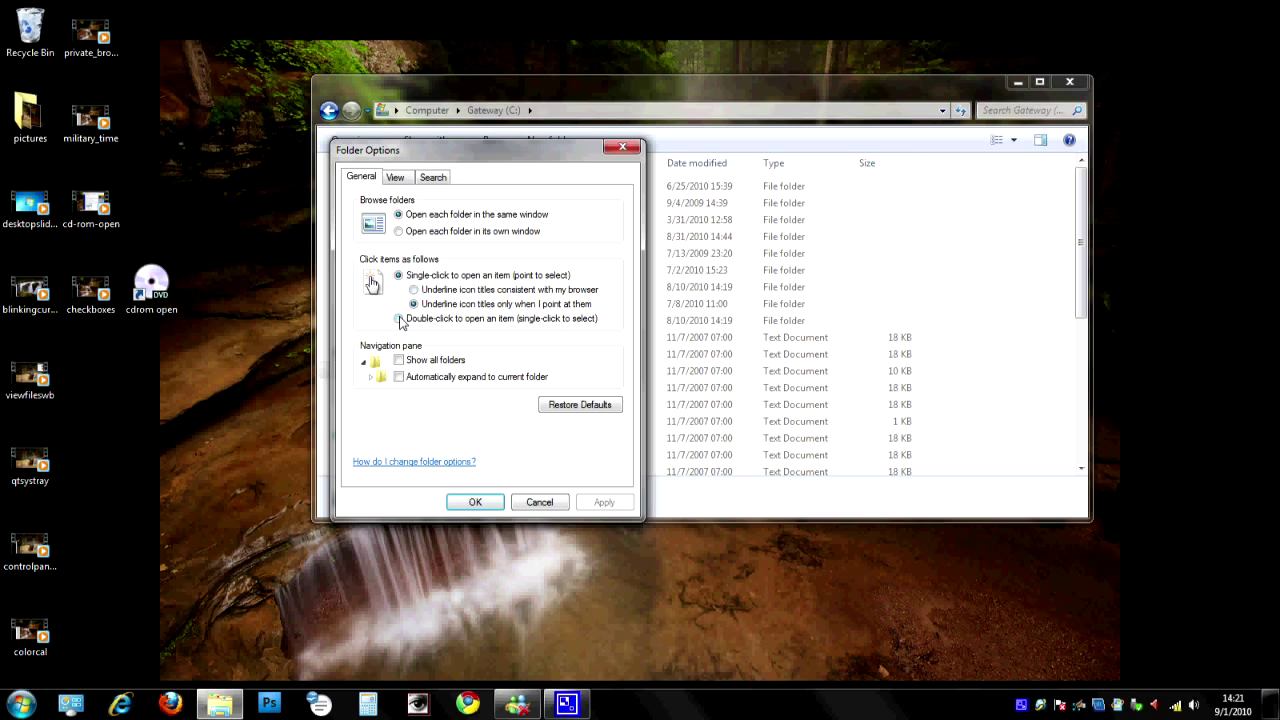
pyautogui.click(399, 318)
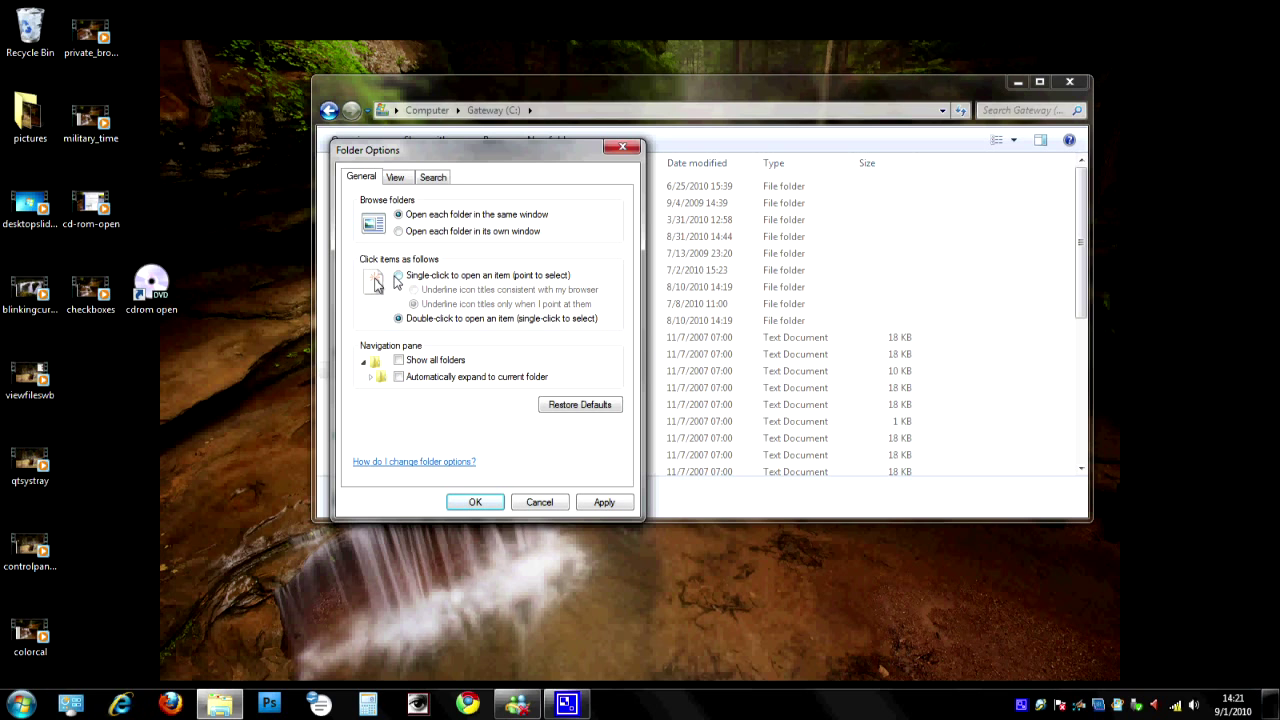
pyautogui.click(399, 275)
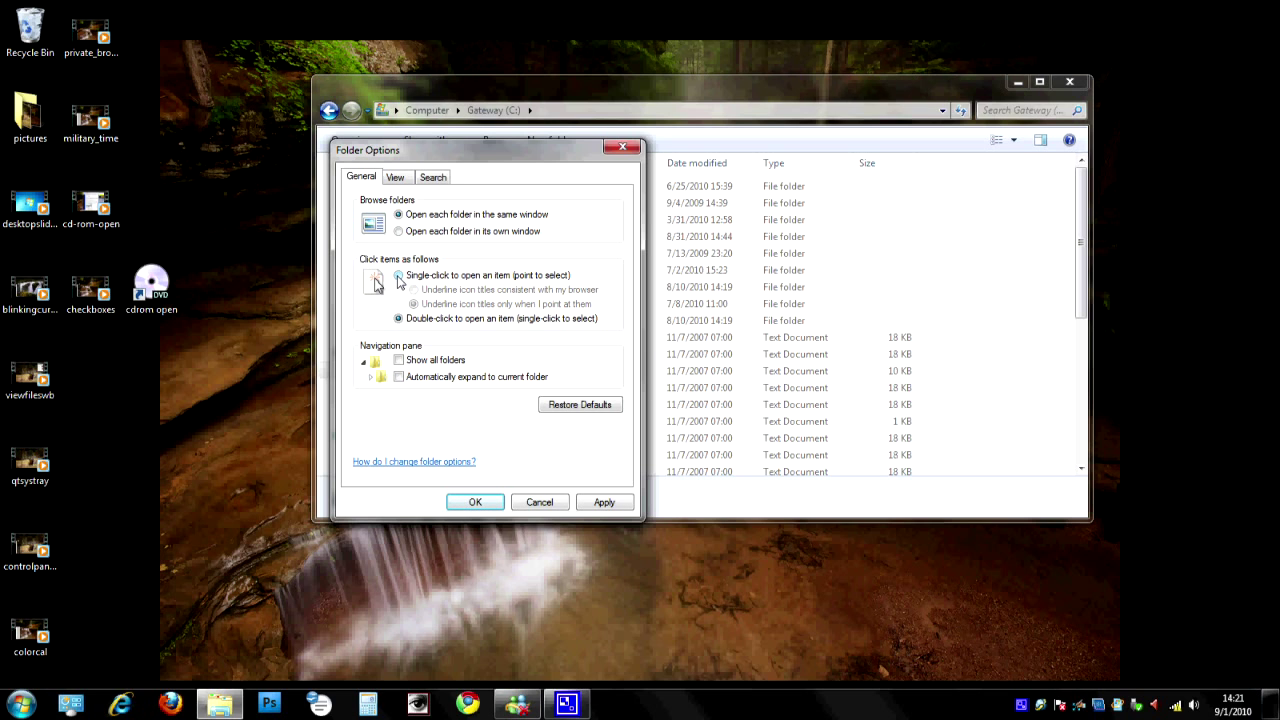
pyautogui.click(399, 275)
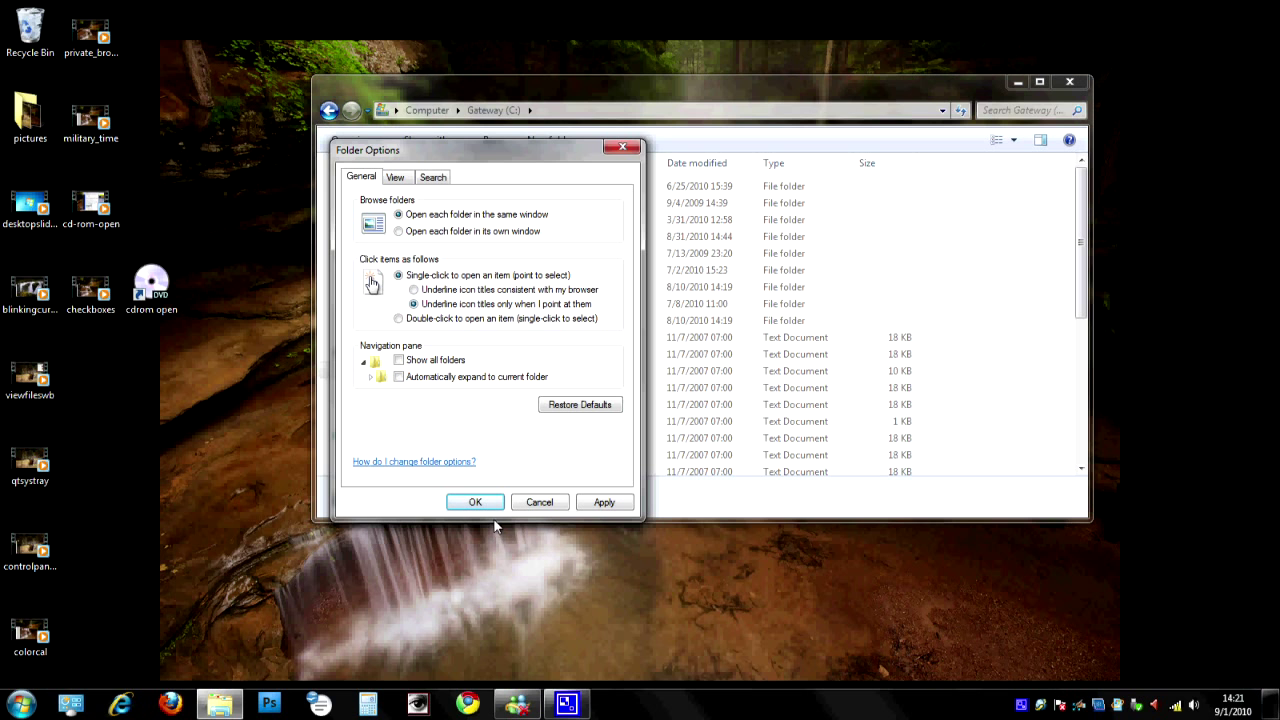